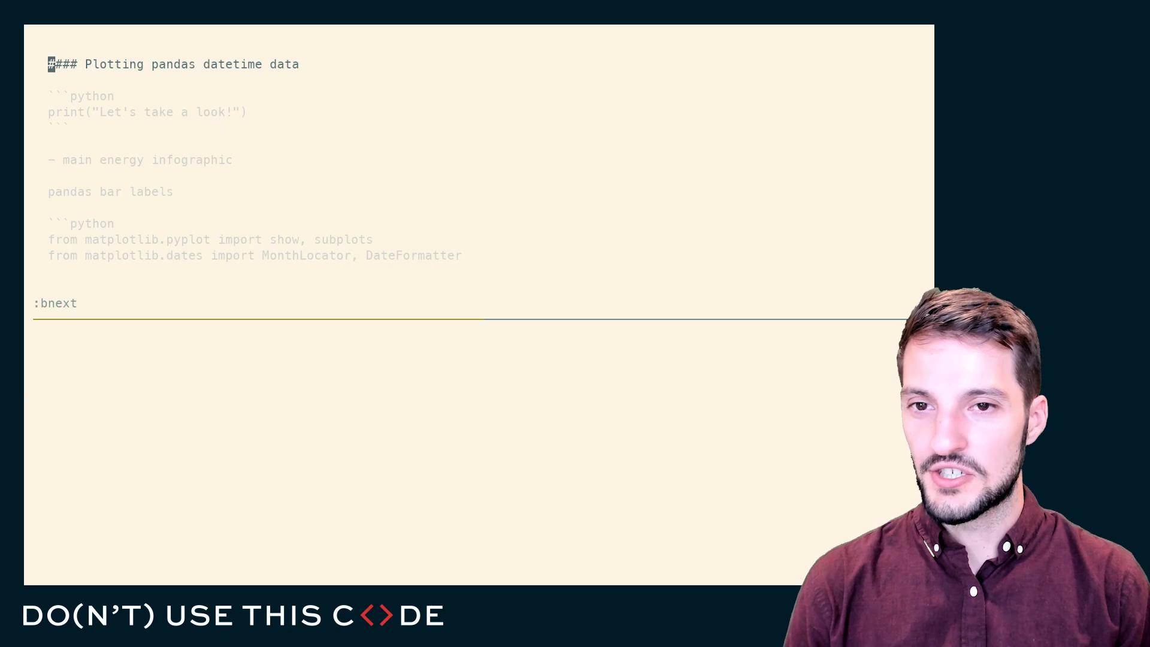
Switch from the Markdown notes to the pandas plotting script buffer with :bnext
key(Return)
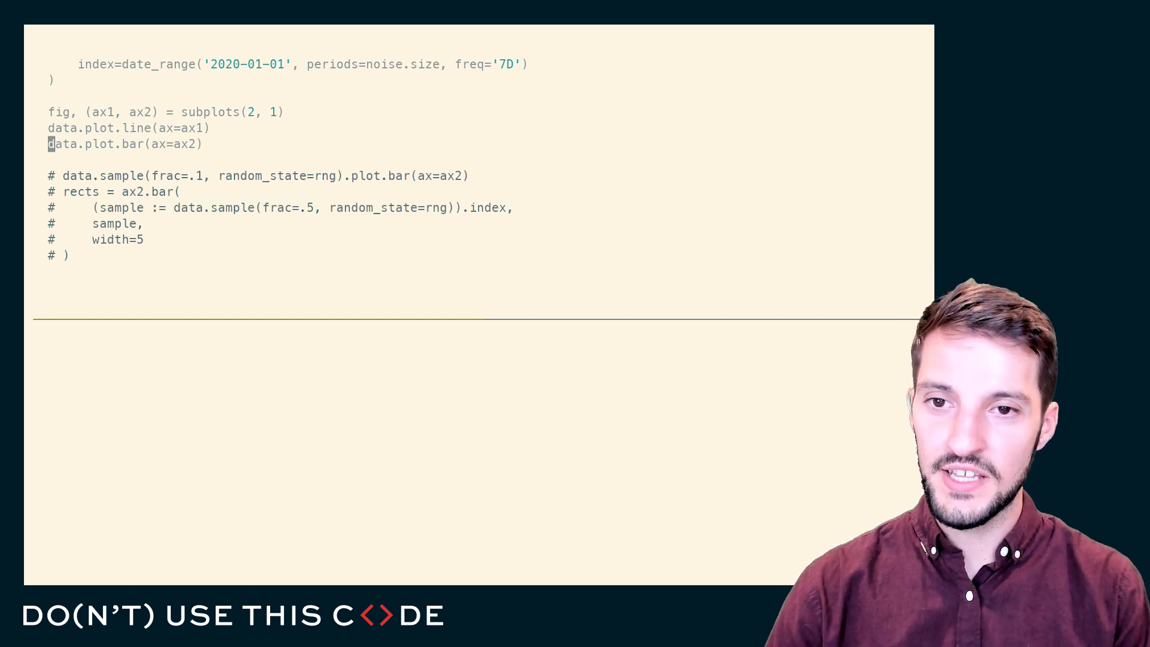
Scroll through the figure and script to inspect the bar chart's overlapping date labels
scroll(down, 3)
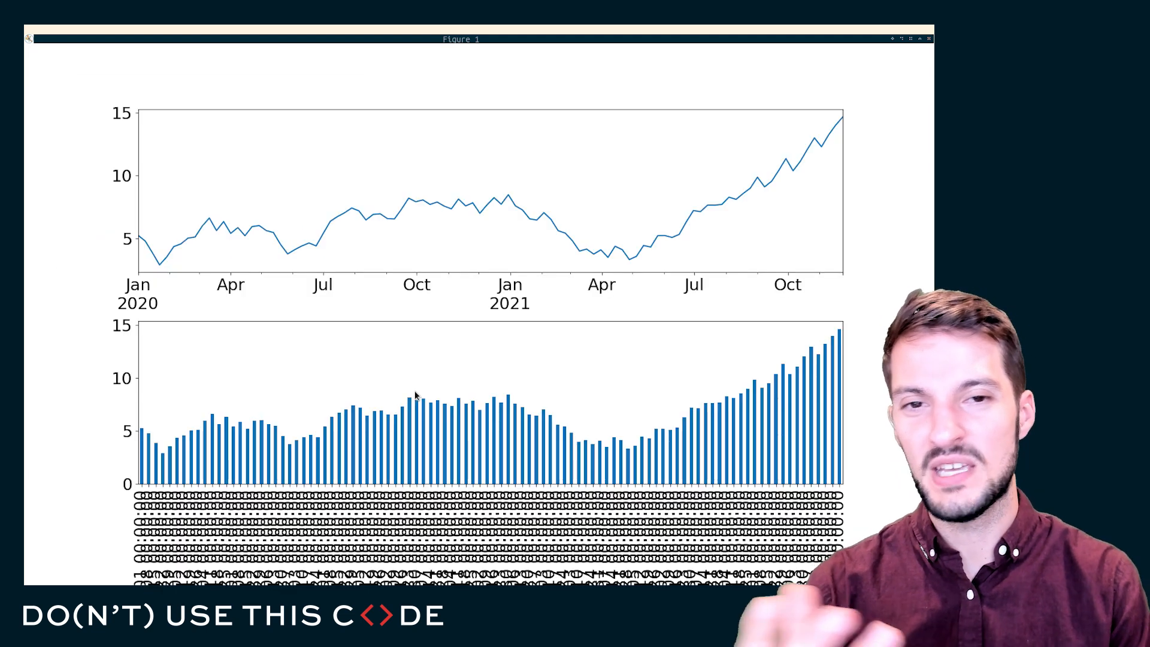
mouse_move(188, 270)
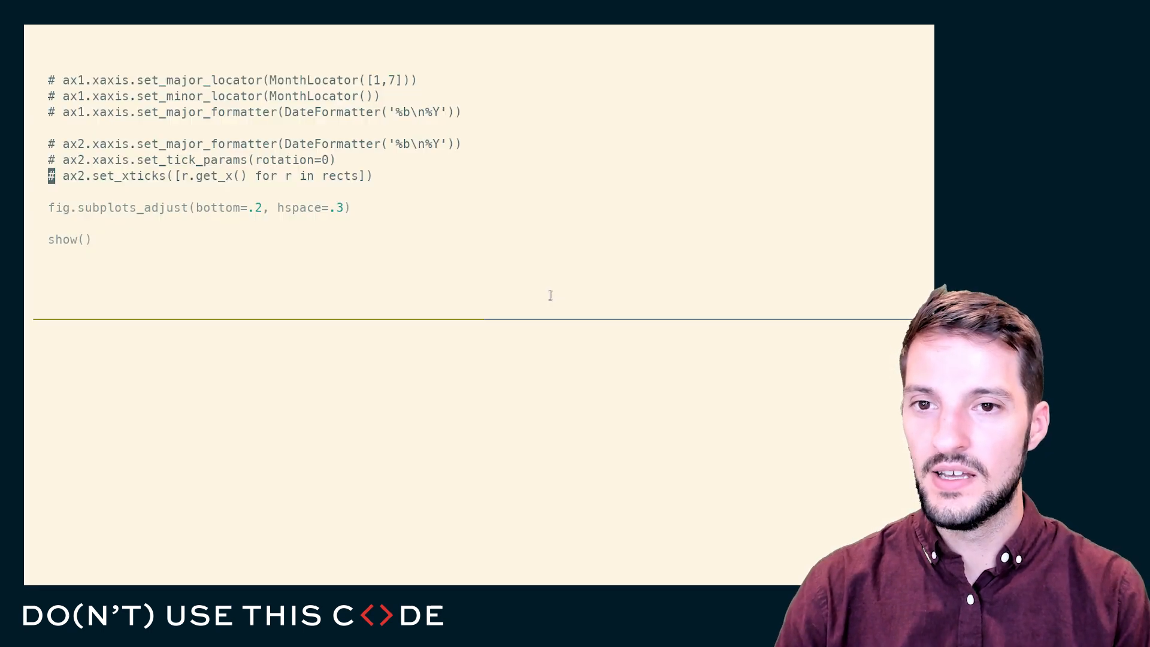
scroll(up, 3)
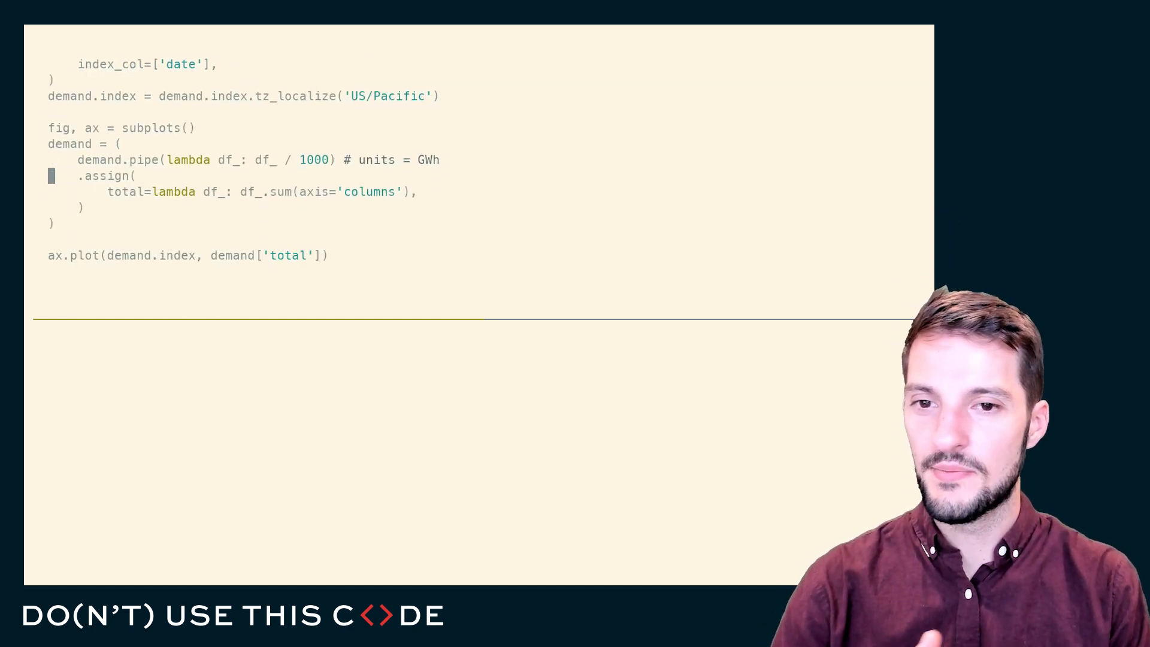
Scroll down to the red 3-day rolling-mean plot line and commented title/label/ylim lines
scroll(down, 3)
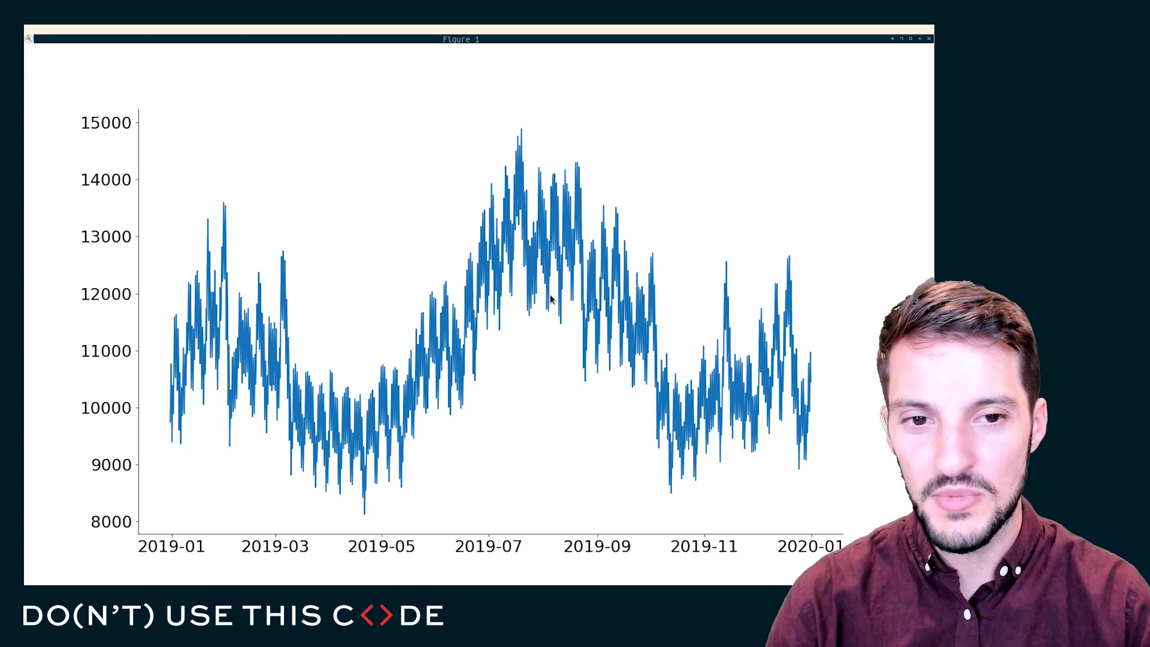
mouse_move(374, 394)
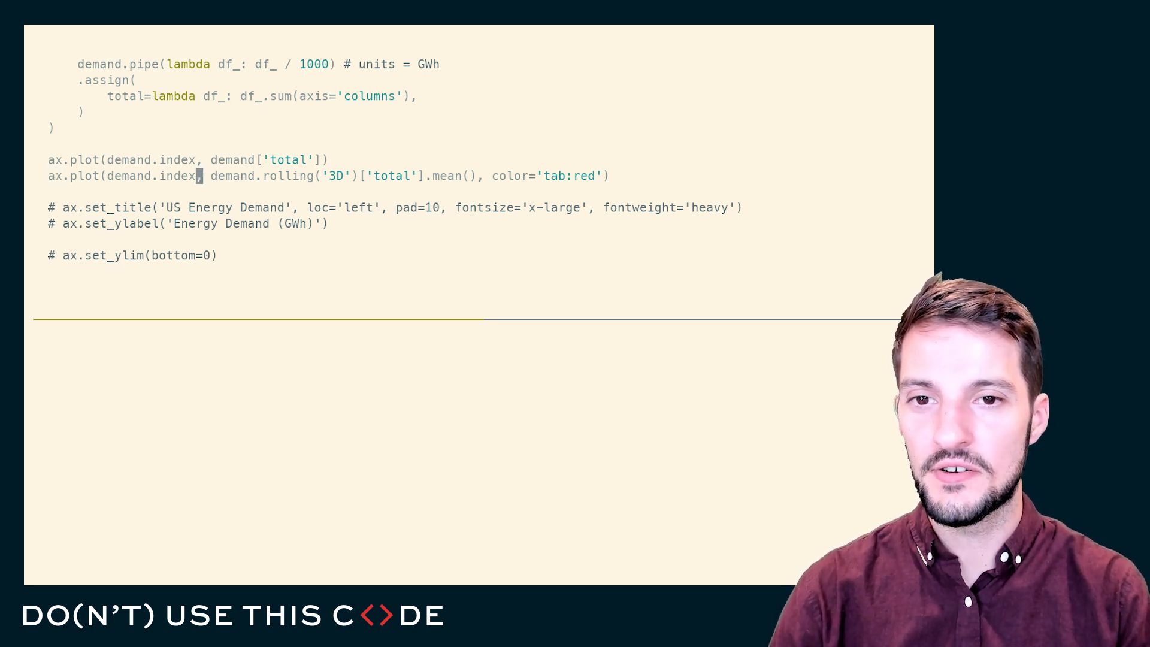
double_click(255, 159)
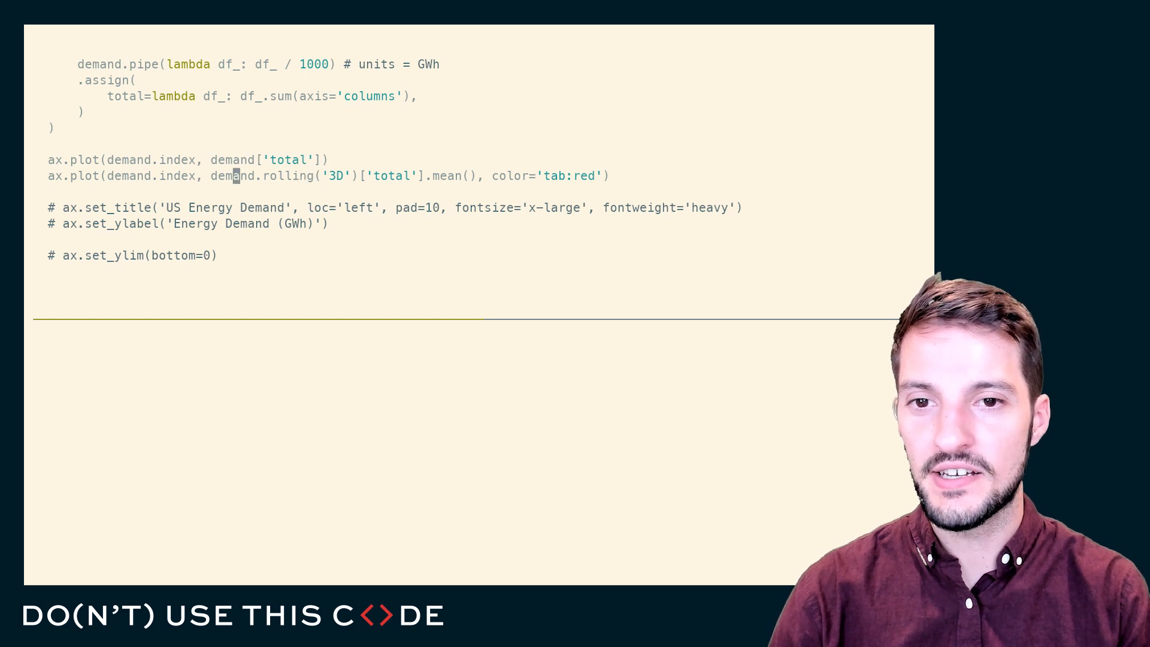
double_click(234, 175)
text(, )
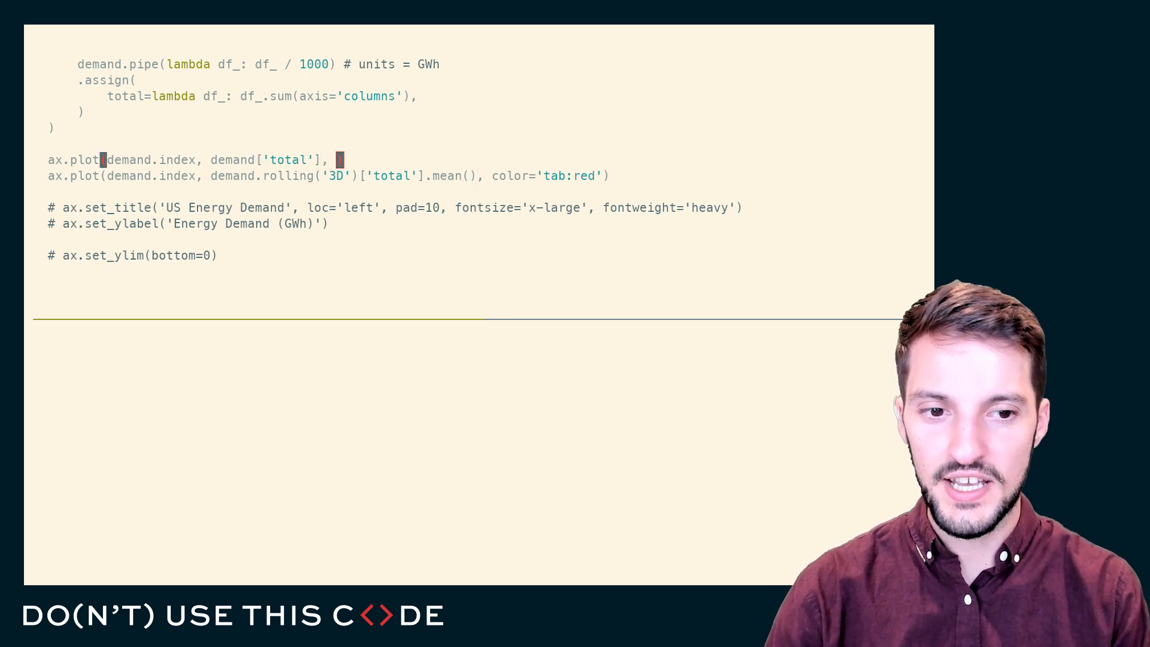
Fade the raw total demand line with alpha=.3 behind the red rolling mean
text(alpha=.3)
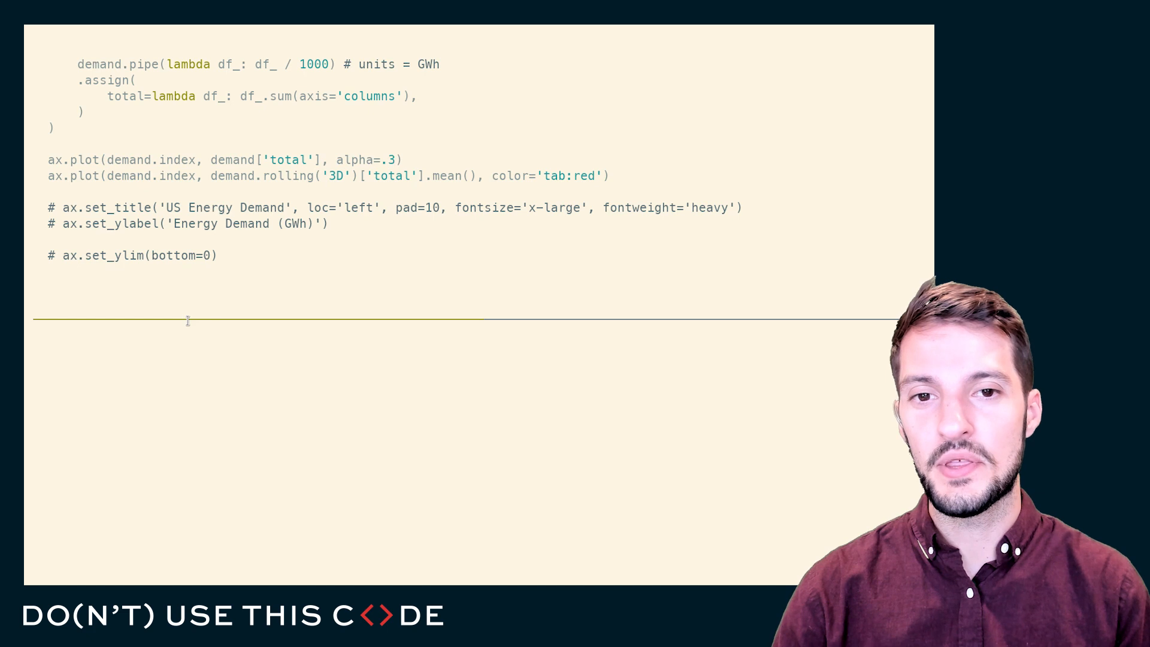
double_click(390, 160)
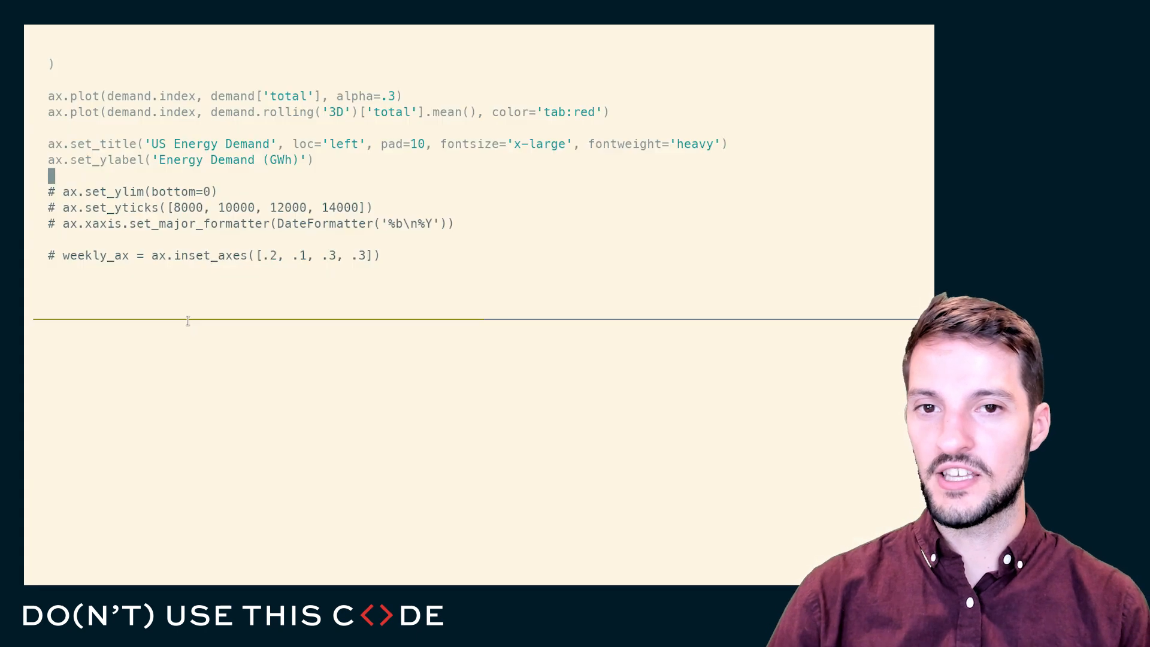
Review the commented weekly groupby code labelling weekdays Sun to Sat
scroll(up, 3)
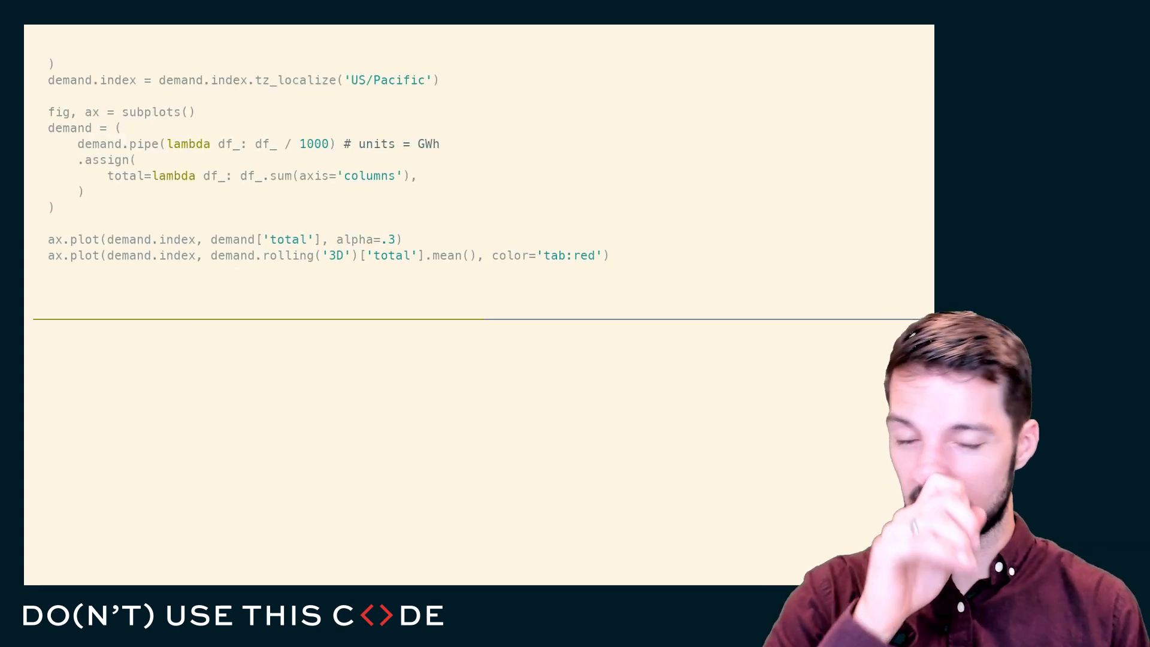
scroll(down, 3)
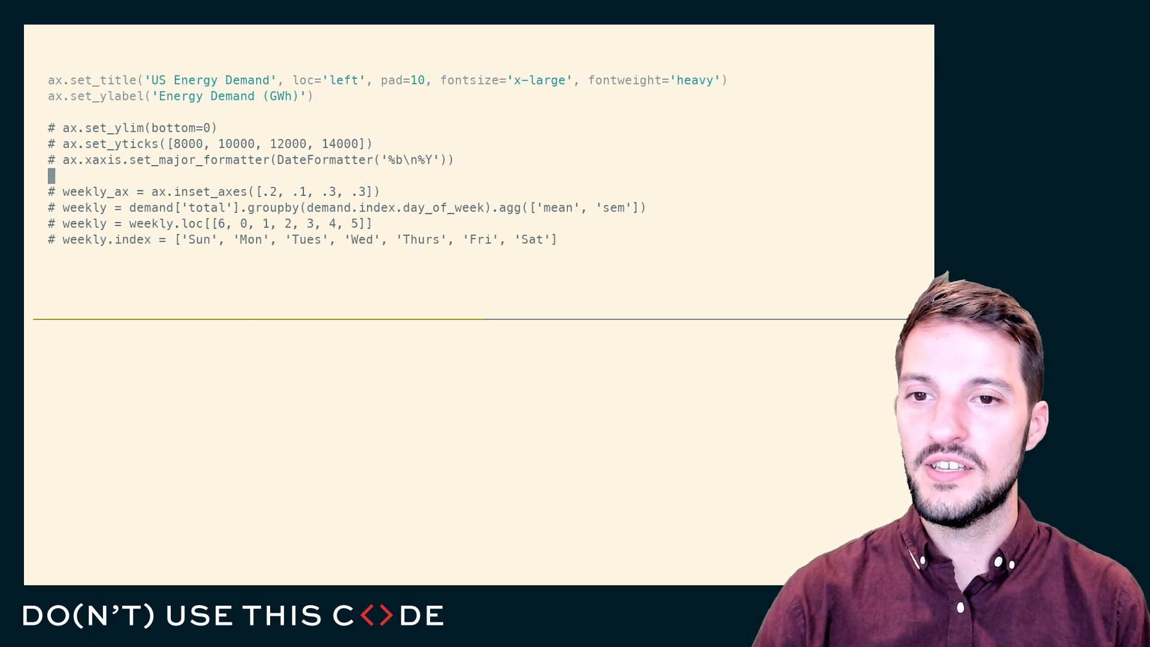
Add a commented weekly_ax.plot of weekly['mean'] and run to inspect the weekday aggregation
text(# weekly_ax.plot(weekly.index, weekly['mean']))
text(# weekly_ax.fill_between()
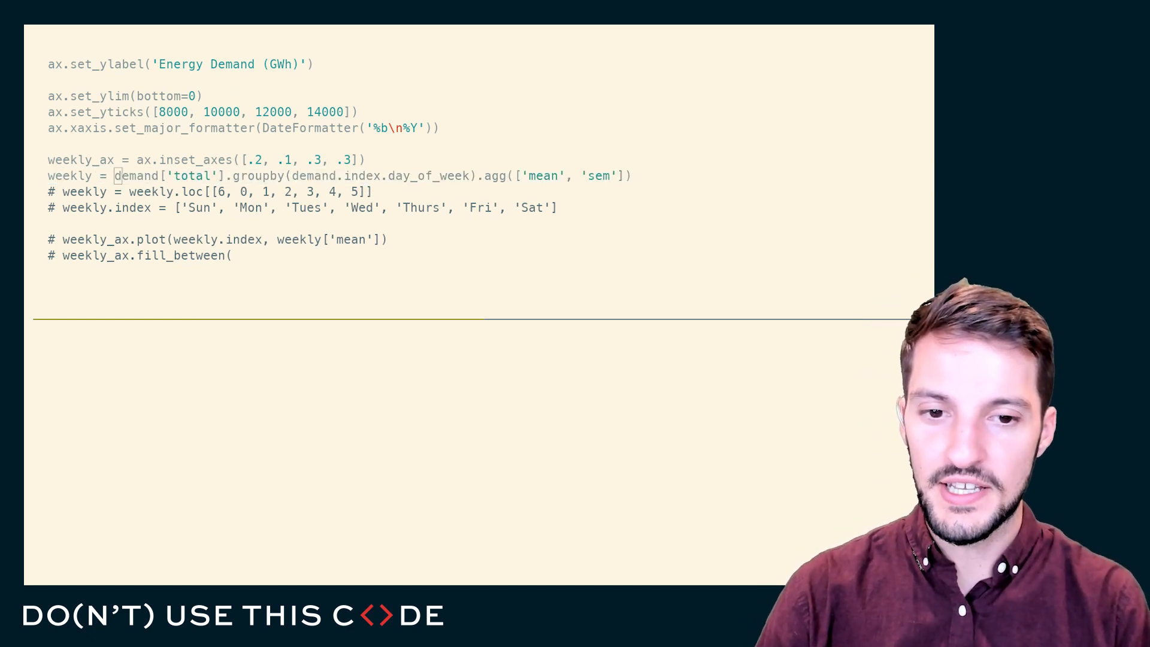
double_click(135, 175)
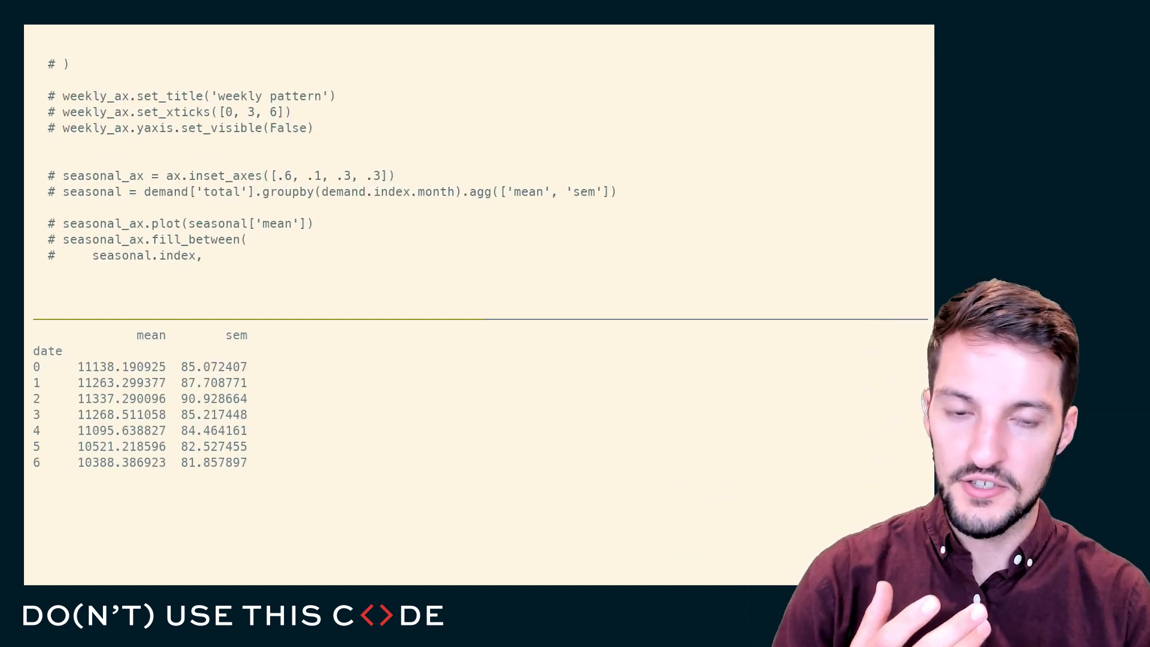
Scroll up to the printed weekly mean and sem table for days 0–6
scroll(up, 3)
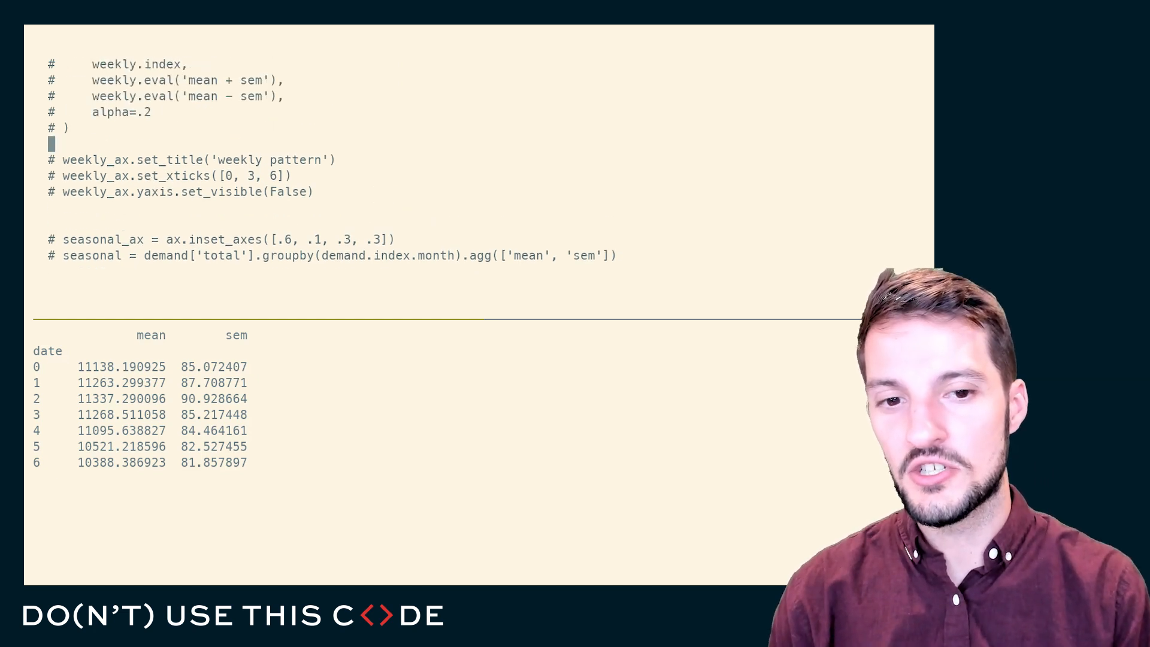
scroll(up, 3)
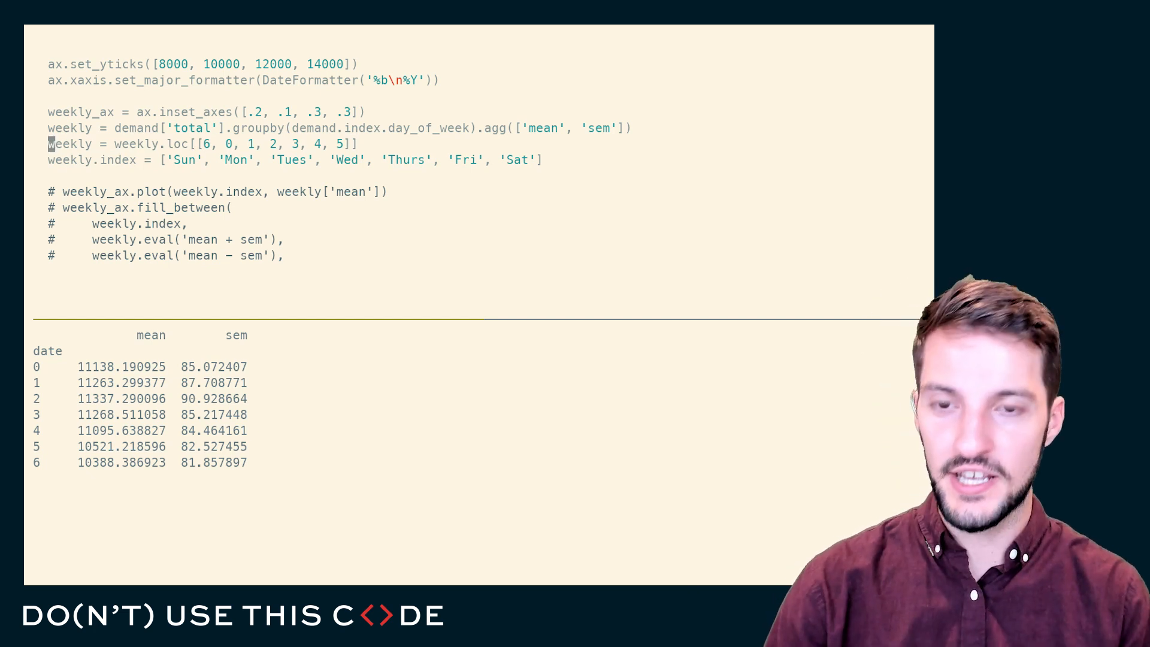
Select the weekday reordering line before activating the weekly inset plot lines
triple_click(205, 144)
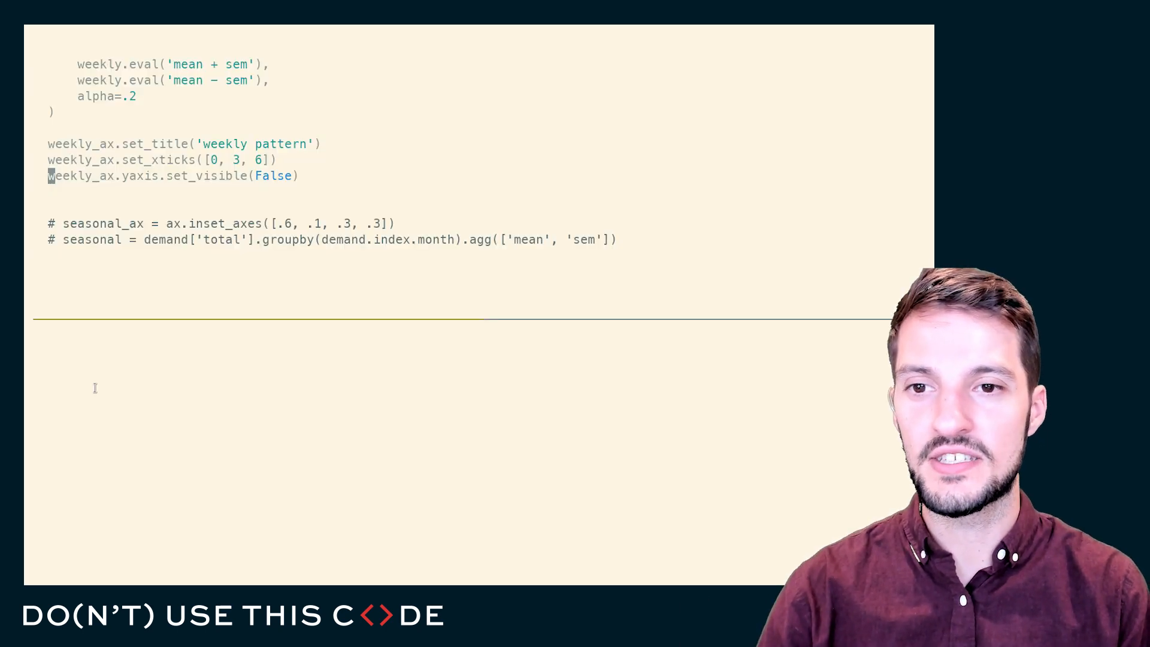
Scroll down to the seasonal inset axes and monthly mean/sem aggregation lines
scroll(down, 3)
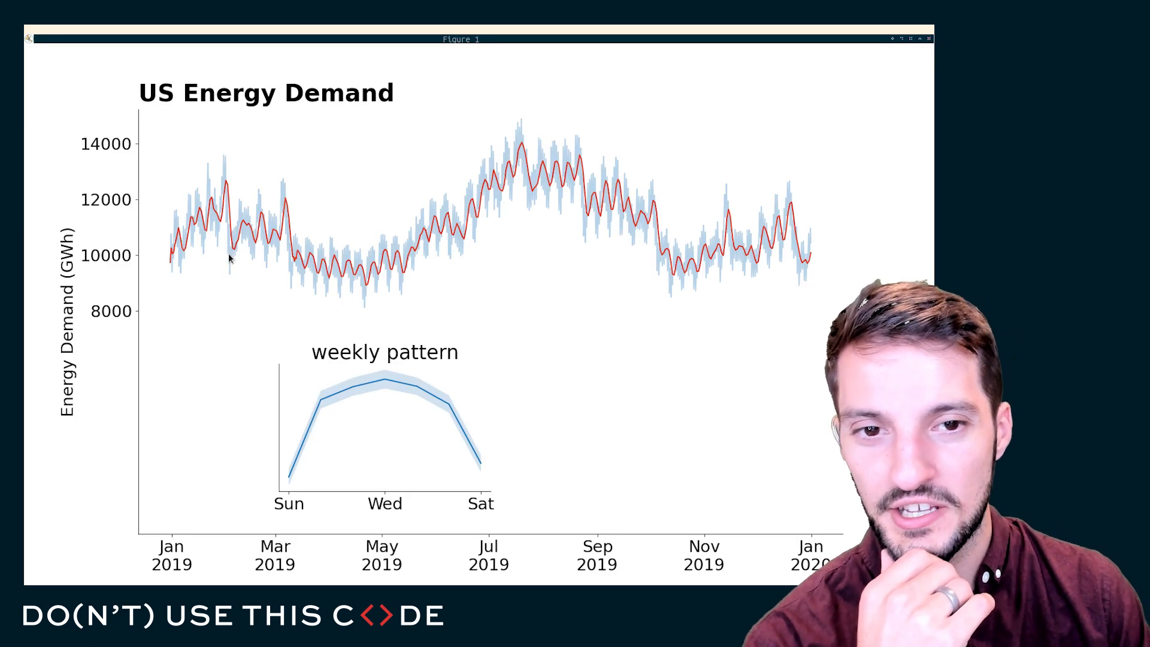
mouse_move(433, 303)
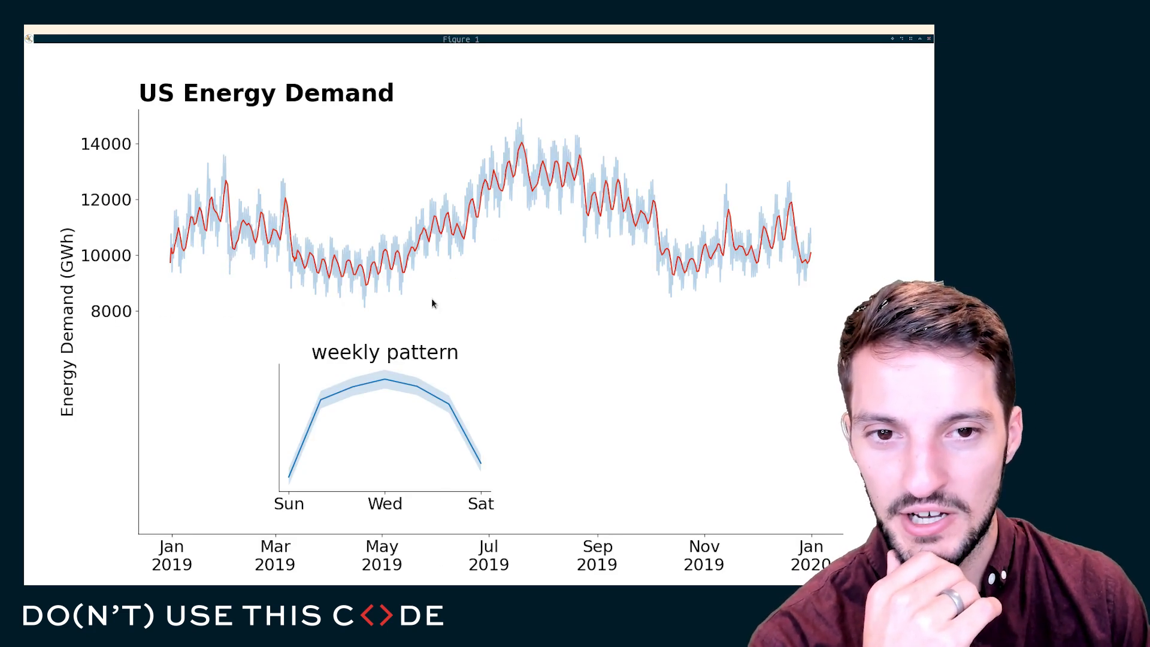
mouse_move(444, 280)
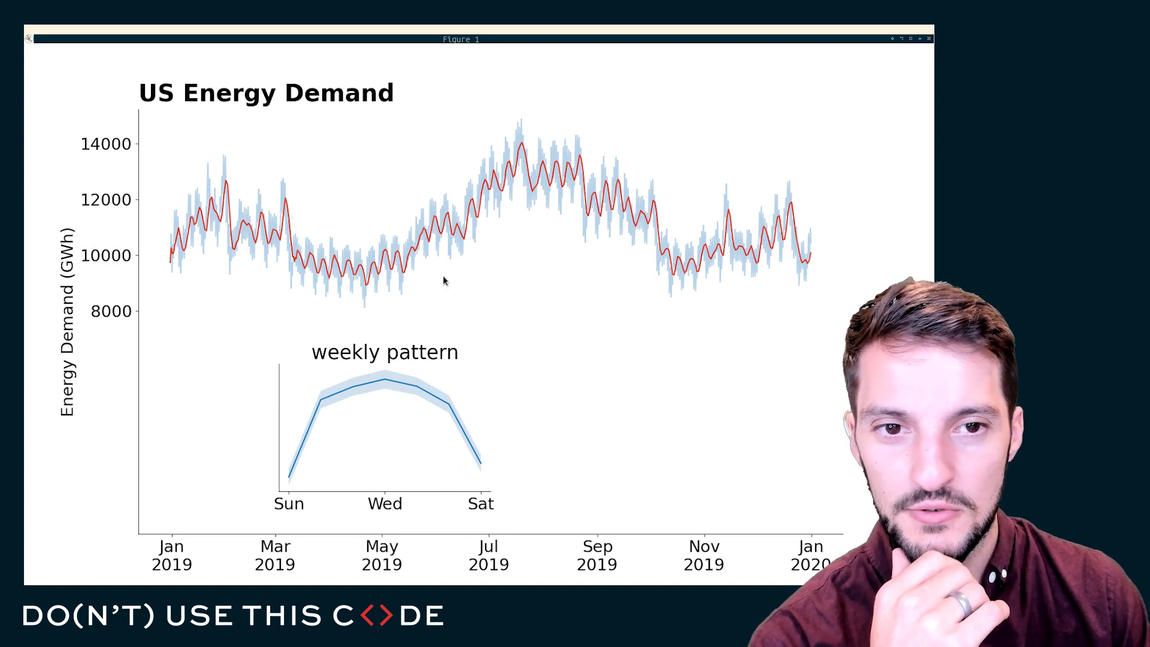
mouse_move(514, 187)
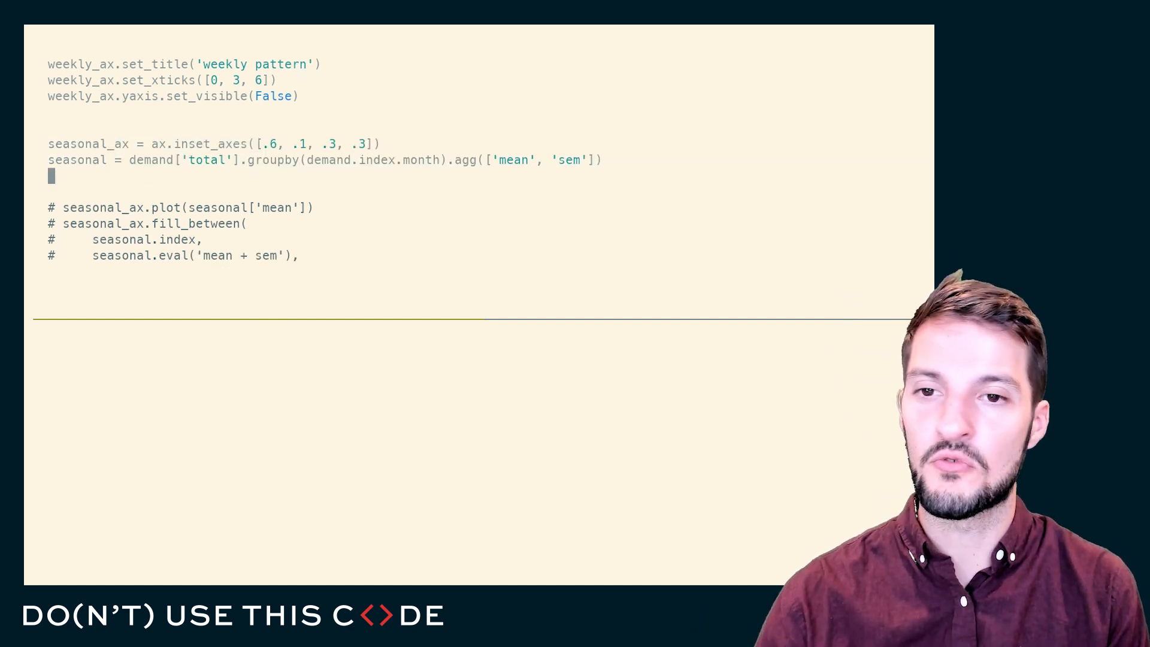
Add print(seasonal) to check the monthly mean and sem table
text(print(seasonal)
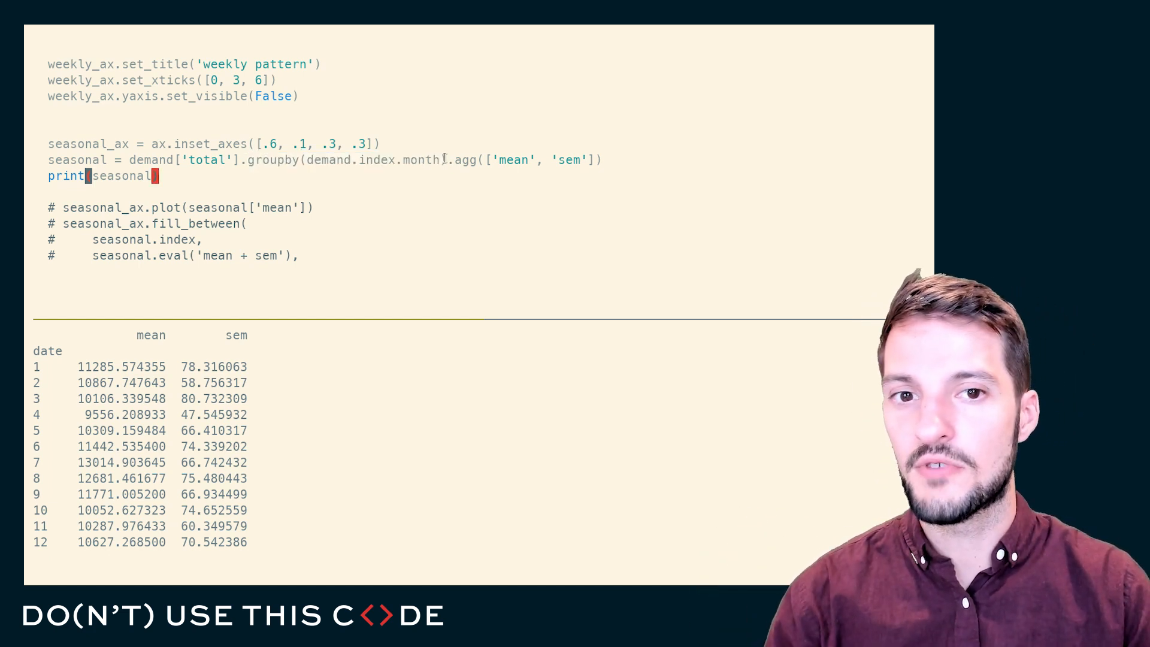
double_click(372, 160)
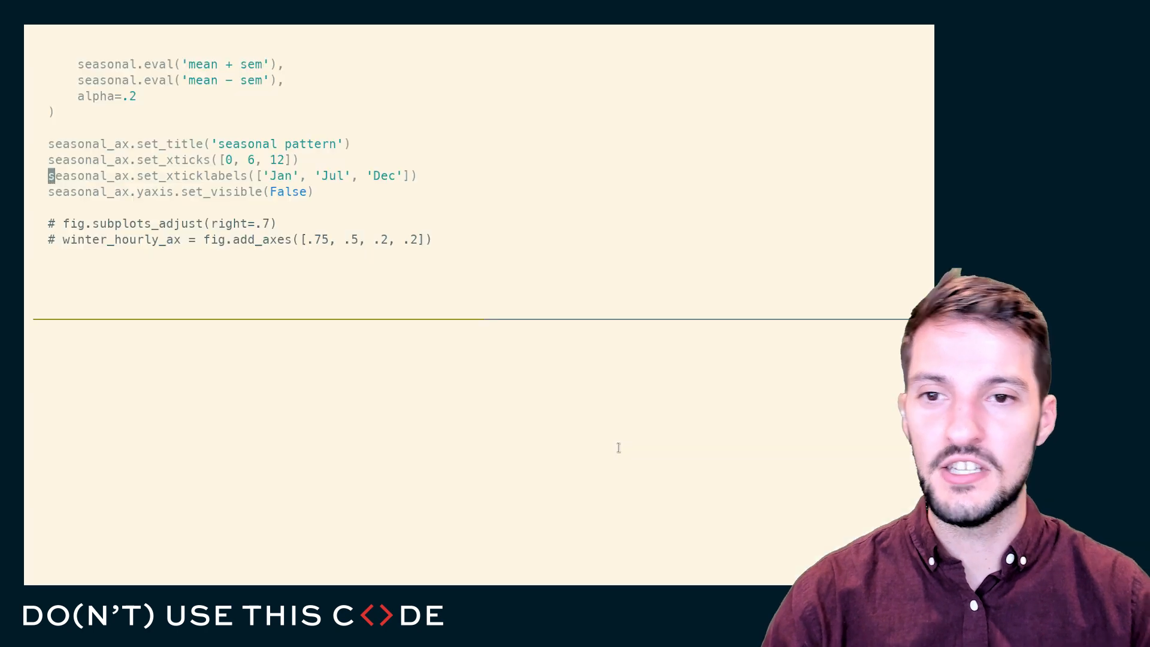
Scroll down to the winter hourly axes and groupby code being uncommented
scroll(down, 3)
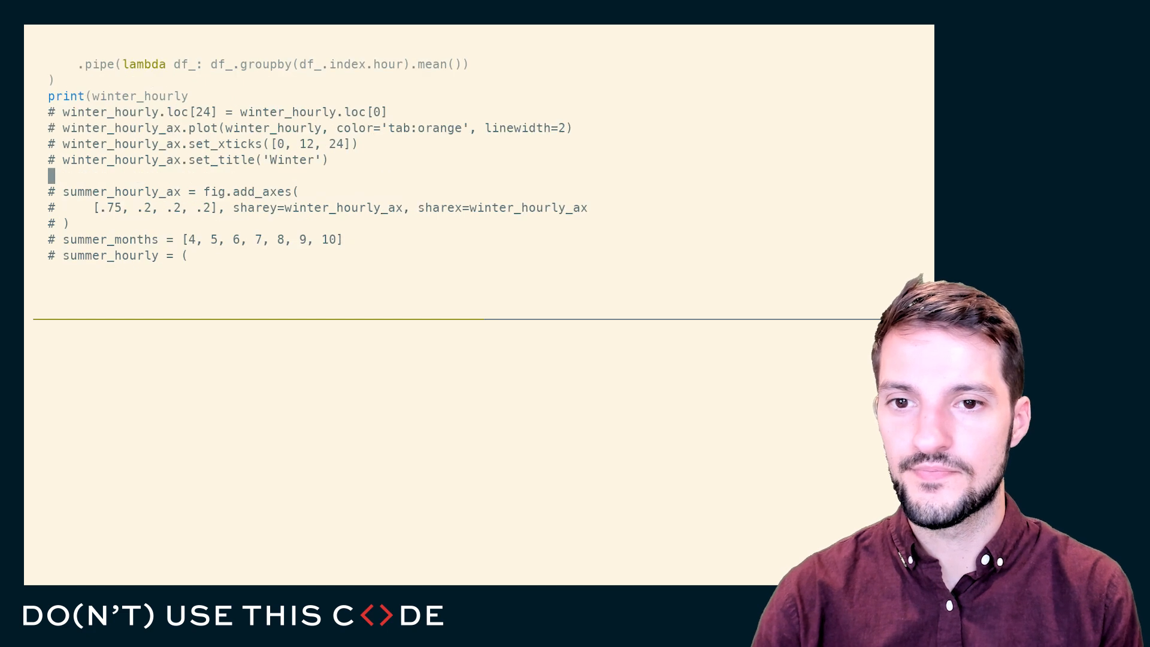
Inspect the printed six-hourly demand rows, then quit the pager with q to return to the script
scroll(down, 3)
text(print(demand))
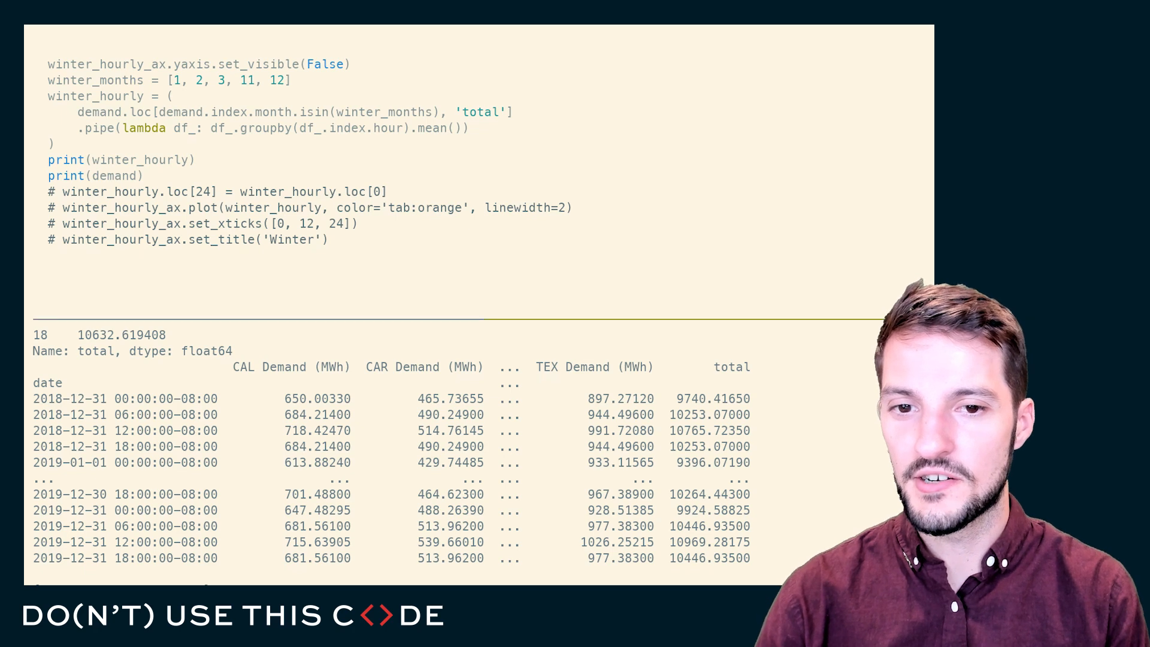
scroll(down, 3)
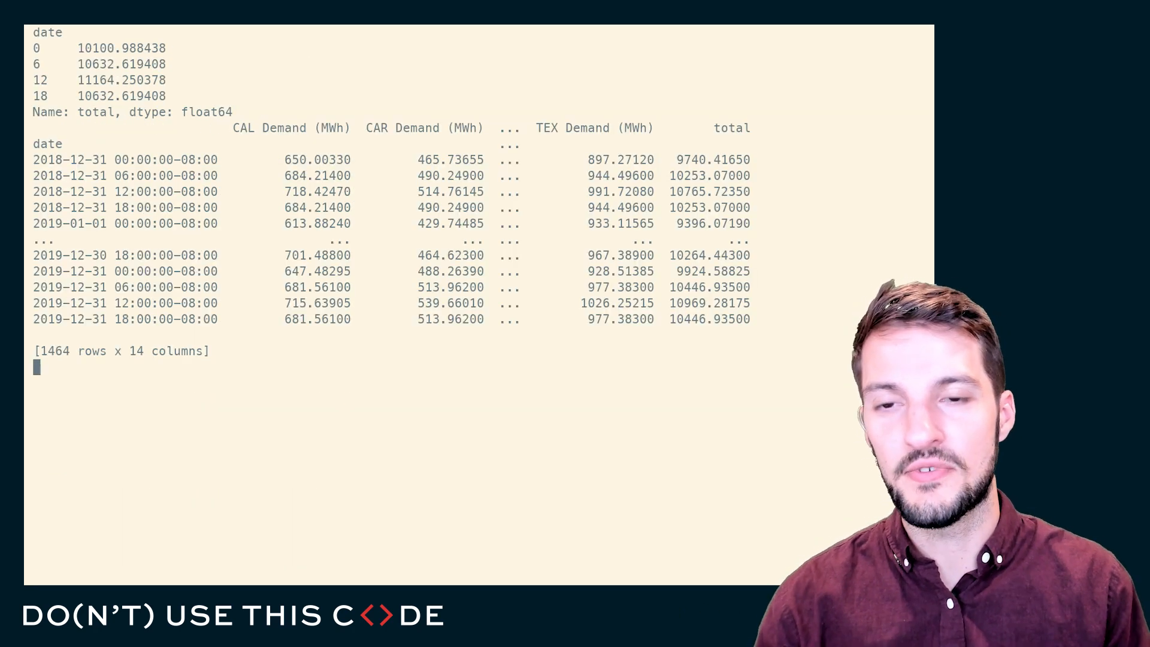
text(q)
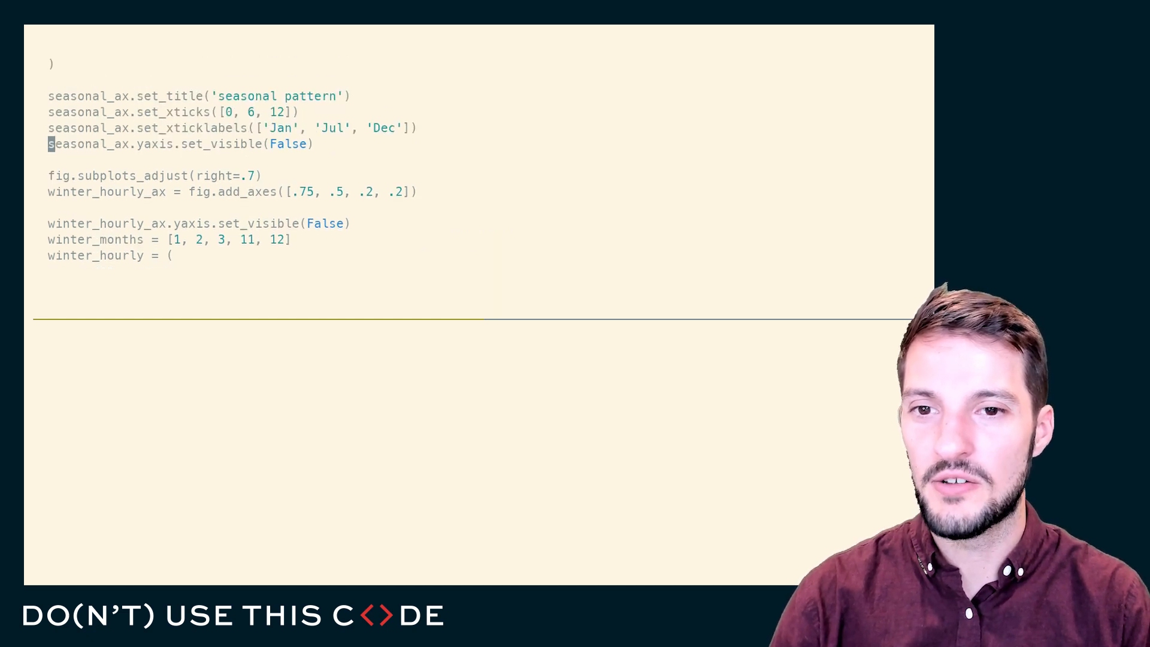
Scroll down to the winter plot lines and the summer_hourly_ax add_axes block
scroll(down, 3)
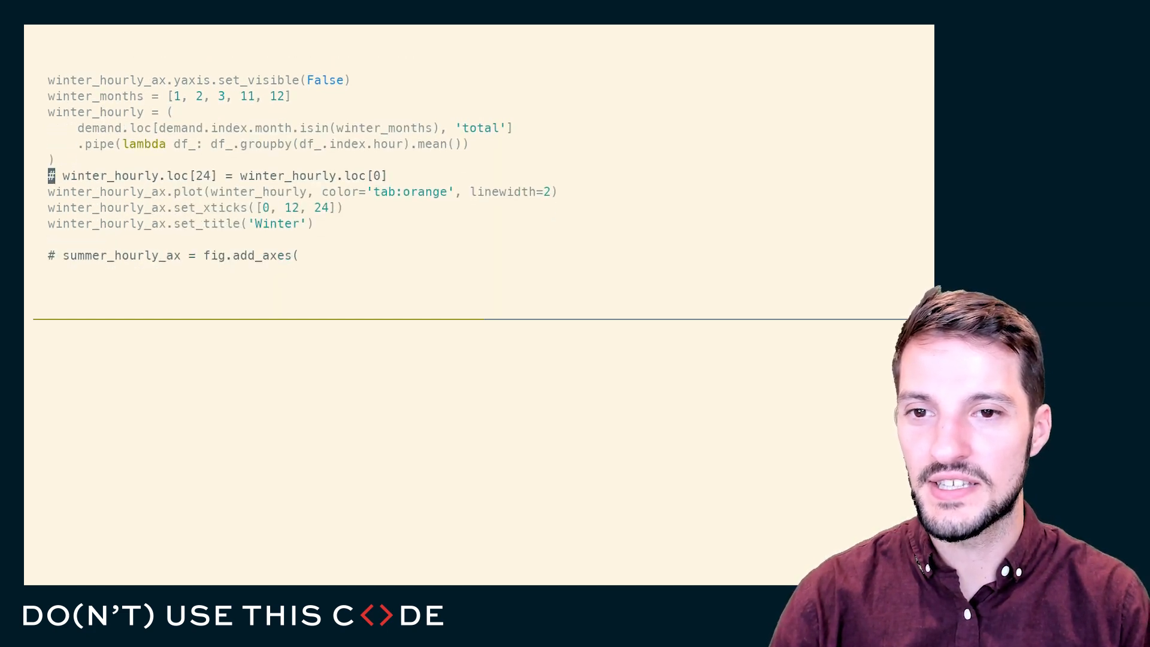
scroll(down, 3)
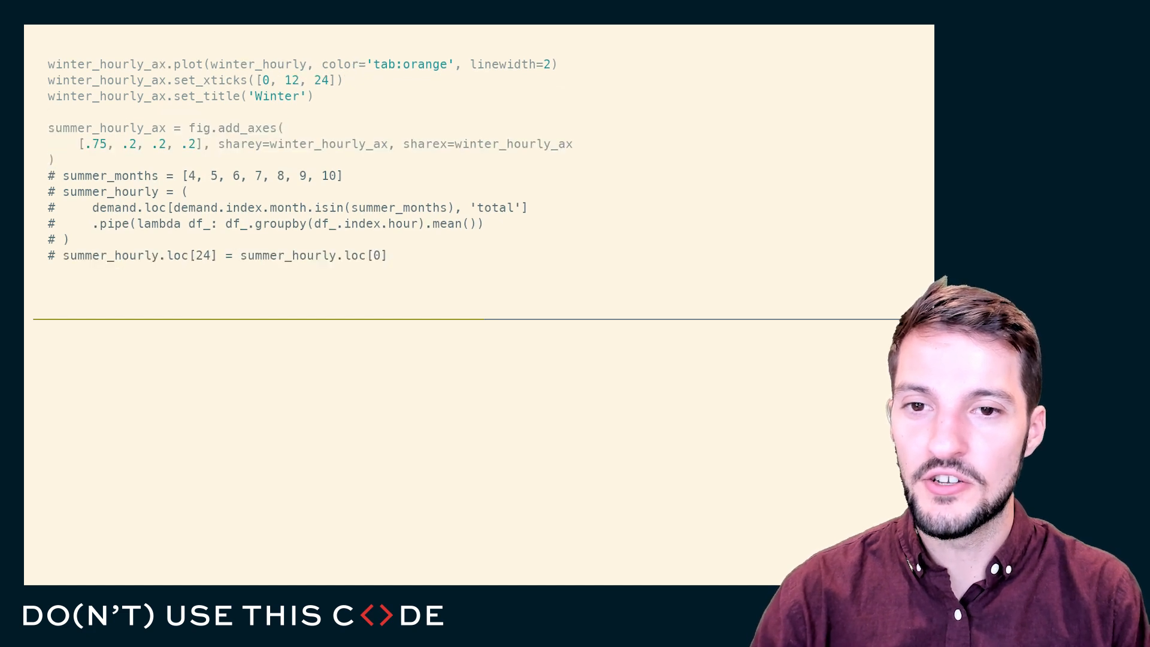